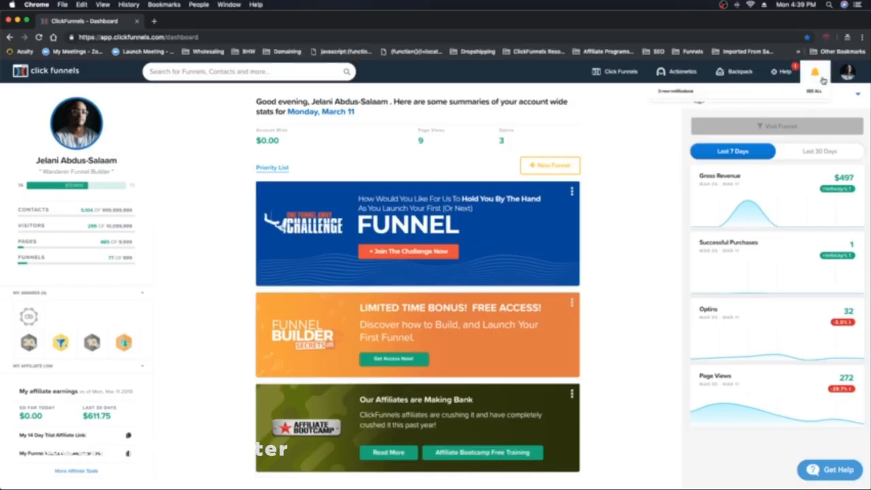
# Open Digital Assets from the profile menu, check the OTF font folder, and return to Chrome.
pyautogui.click(849, 72)
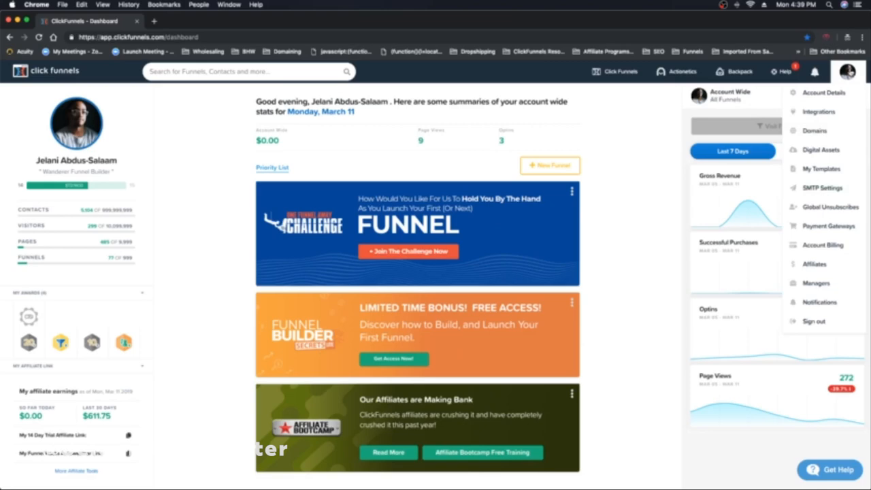
pyautogui.click(823, 150)
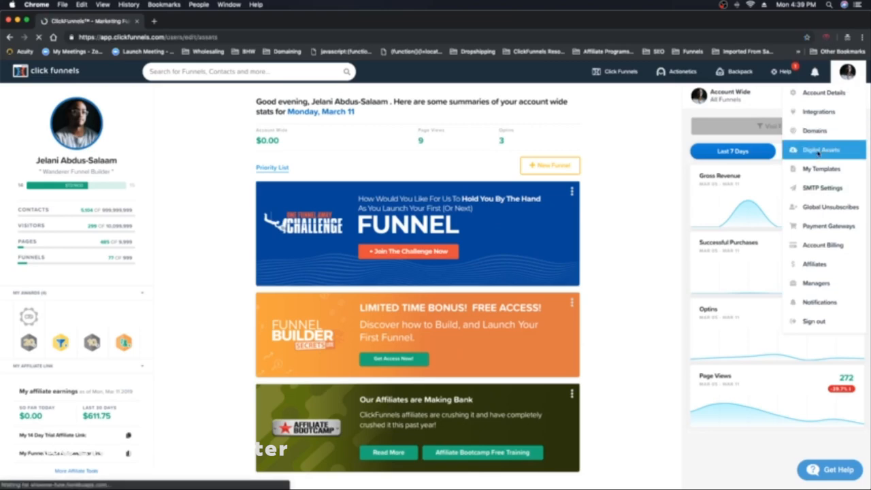
pyautogui.click(822, 150)
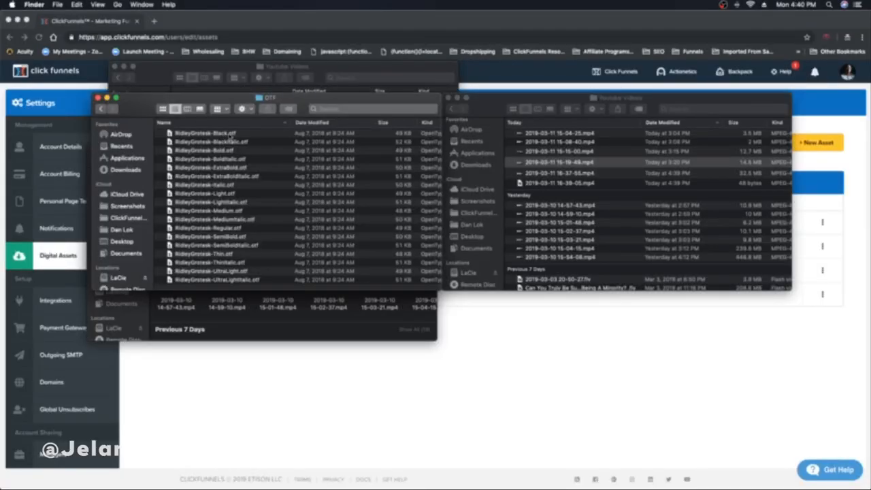
pyautogui.click(204, 133)
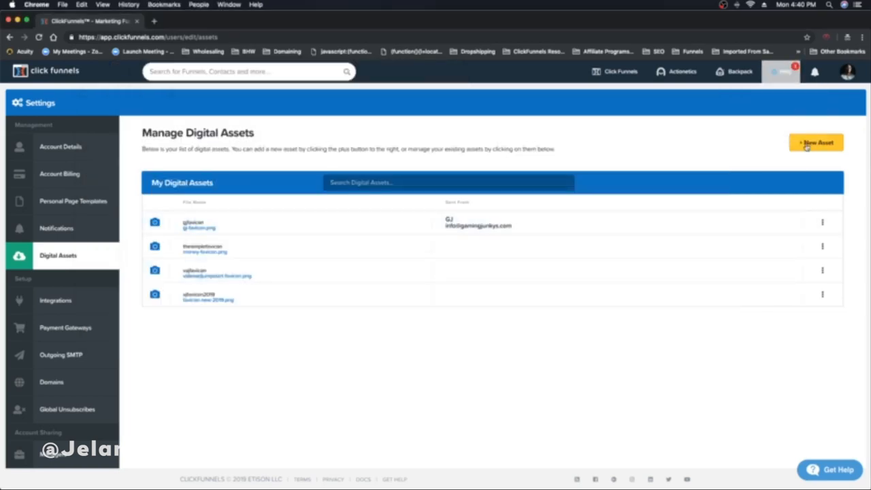
# Start a new digital asset and attach RidleyGrotesk-ExtraBold.otf from Downloads > OTF.
pyautogui.click(815, 142)
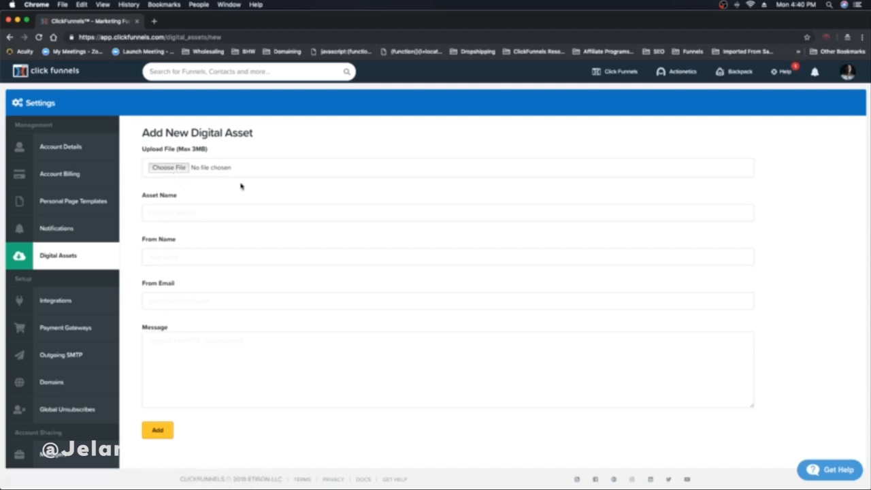
pyautogui.click(168, 167)
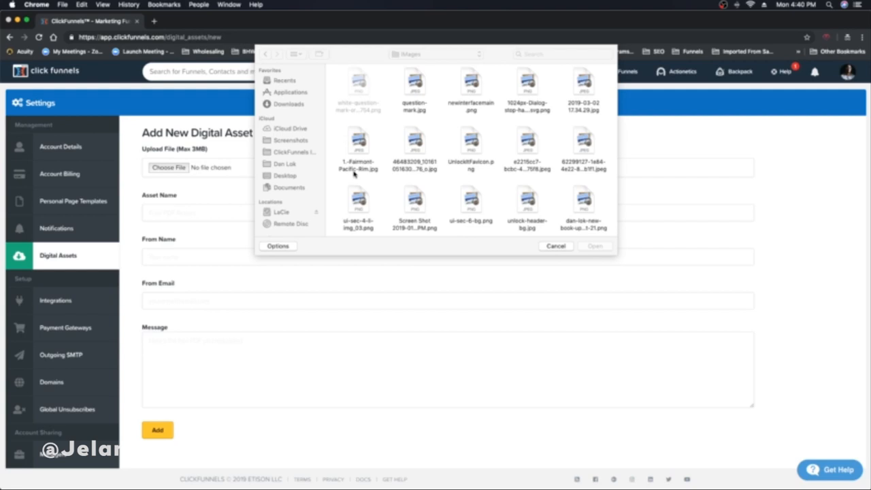
pyautogui.click(289, 104)
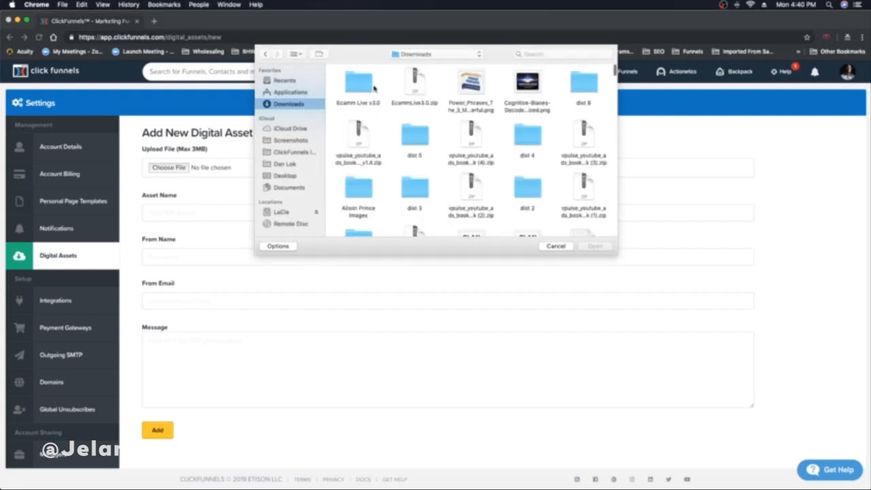
pyautogui.moveTo(432, 64)
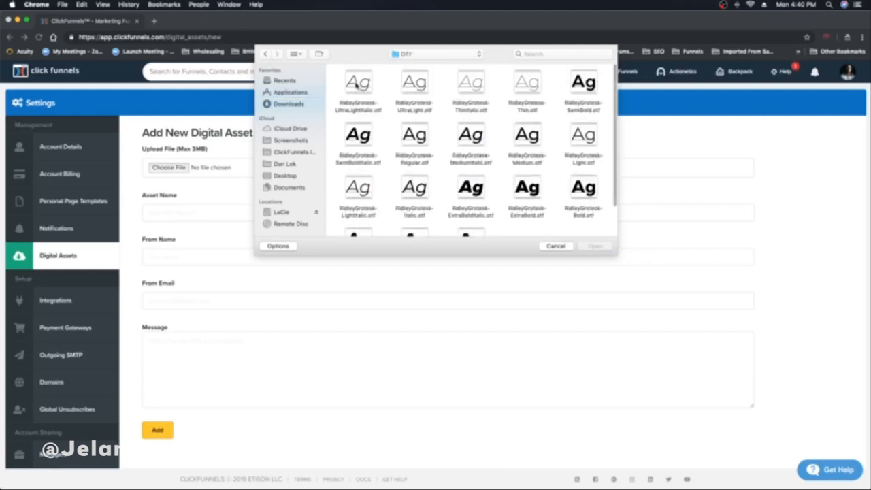
pyautogui.scroll(-3)
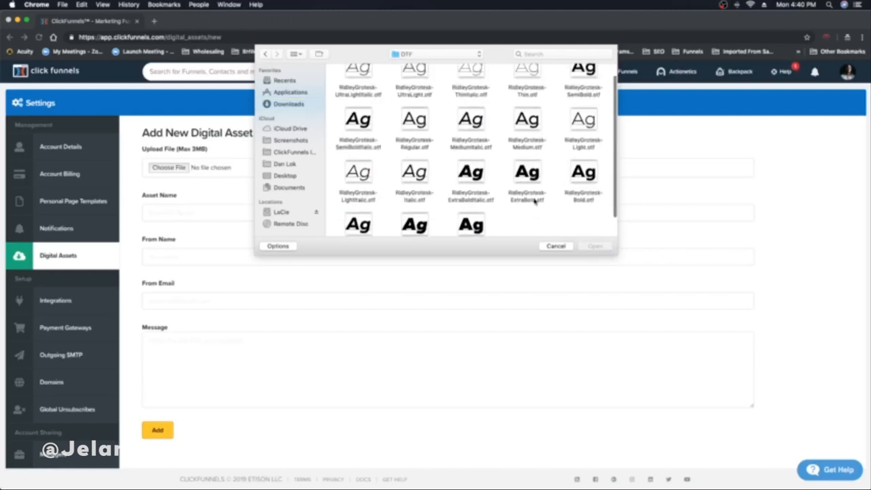
pyautogui.click(527, 172)
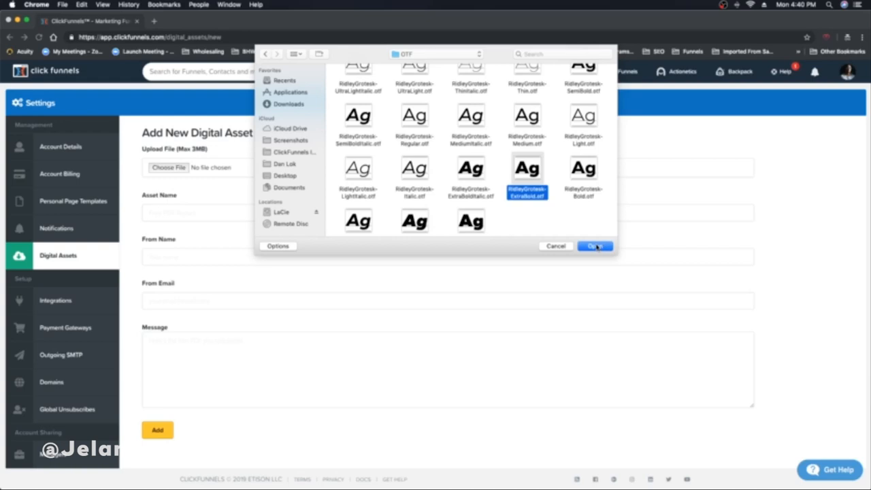
pyautogui.click(594, 245)
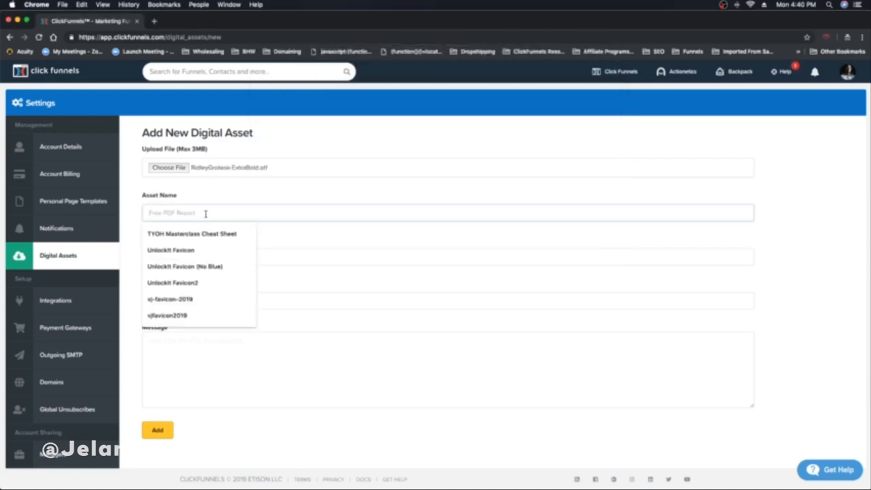
# Name the asset after RidleyGrotesk-ExtraBold and submit it.
pyautogui.write('RidleyGrotesk-E')
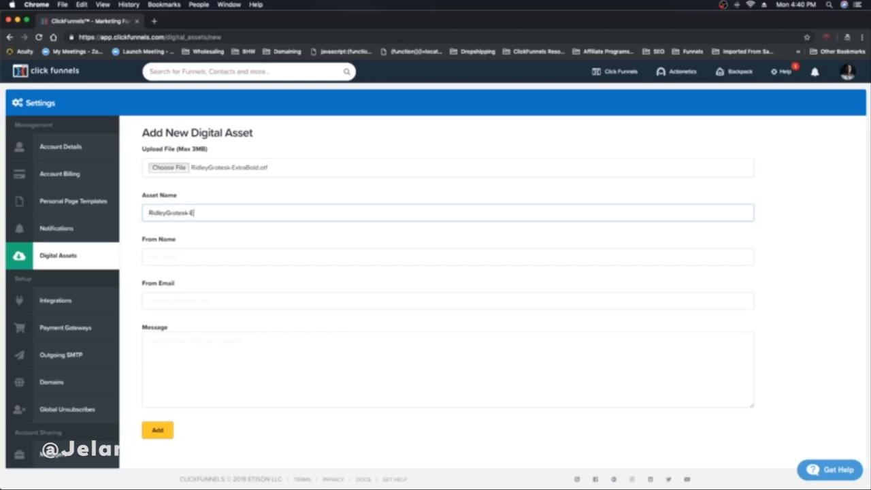
pyautogui.write('xtraBold')
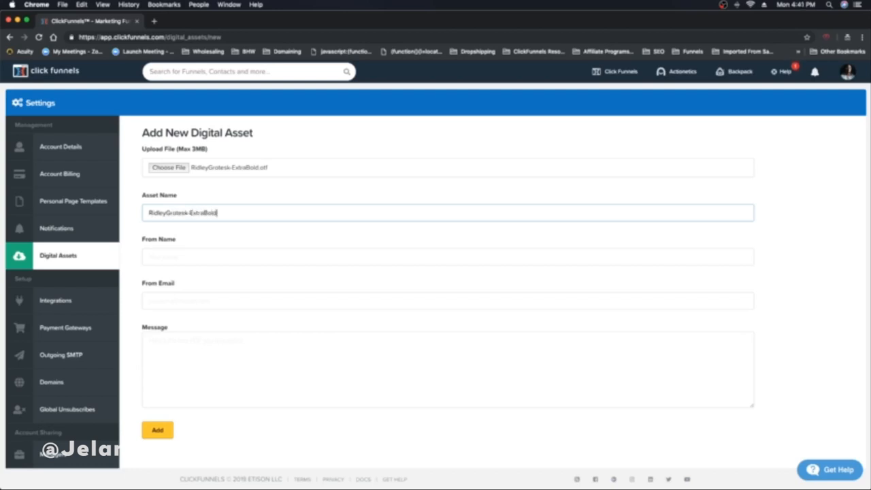
pyautogui.click(157, 429)
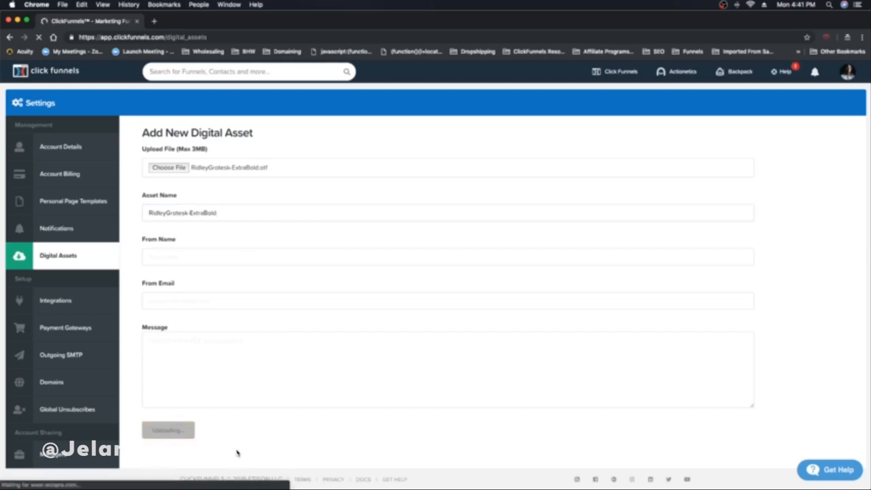
# Reattach the ExtraBold font file after the name error and resubmit the asset.
pyautogui.click(168, 430)
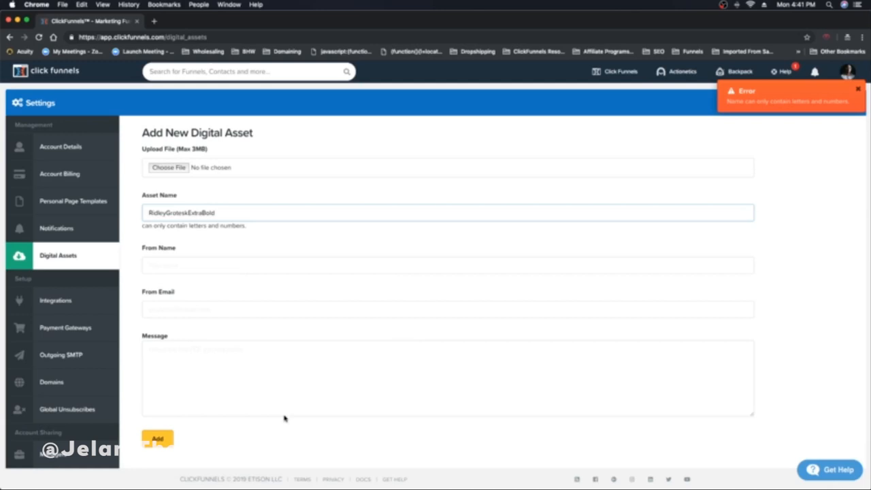
pyautogui.click(168, 168)
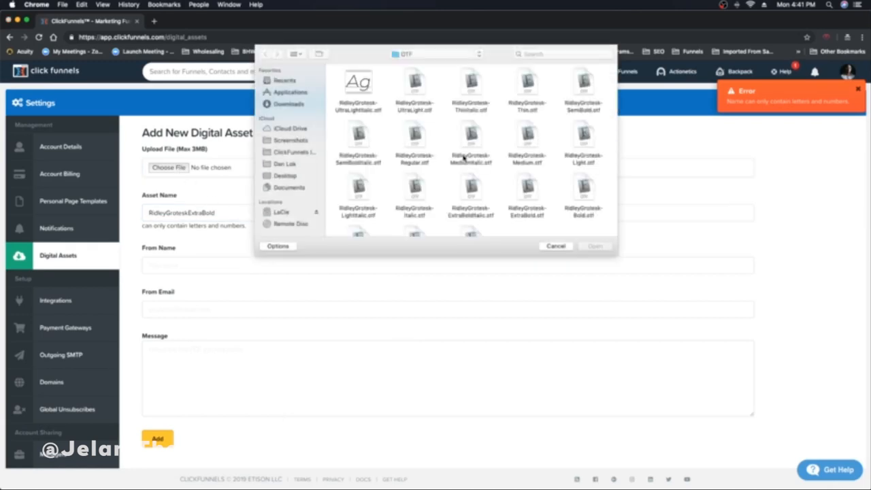
pyautogui.click(555, 246)
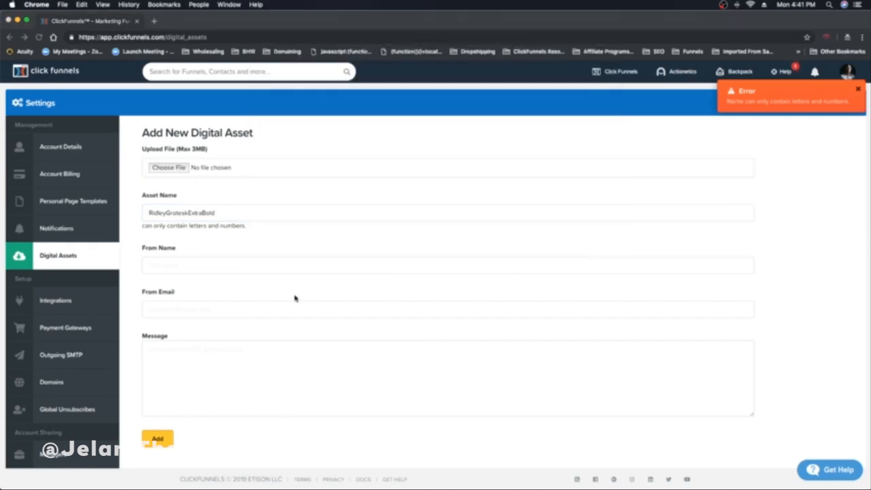
pyautogui.click(157, 438)
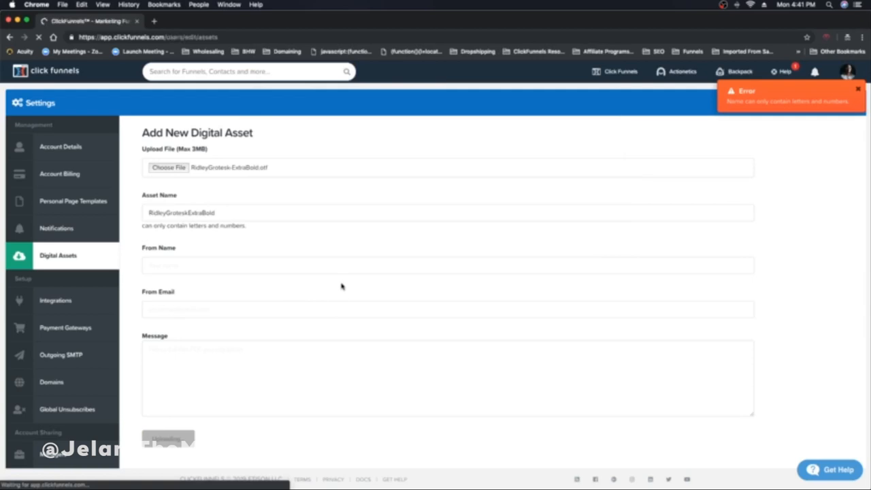
pyautogui.click(167, 438)
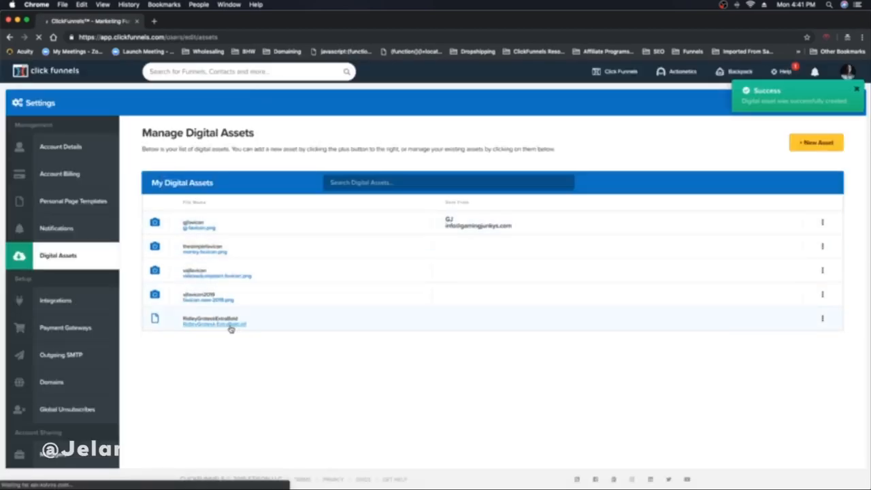
# Open the RidleyGroteskExtraBold asset and select its hosted file URL.
pyautogui.click(214, 320)
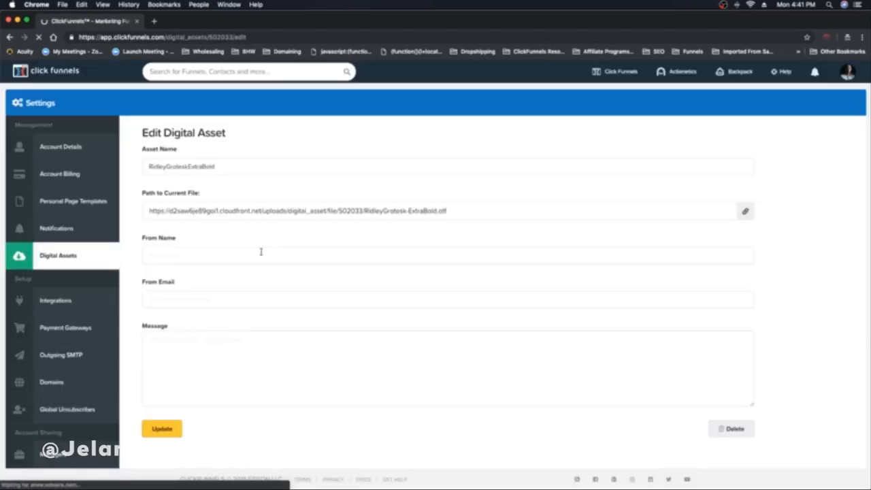
pyautogui.tripleClick(299, 210)
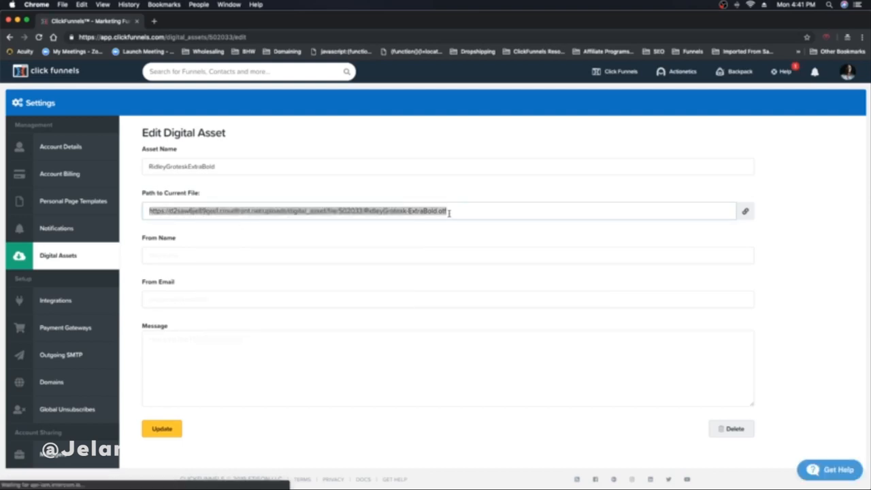
pyautogui.click(614, 71)
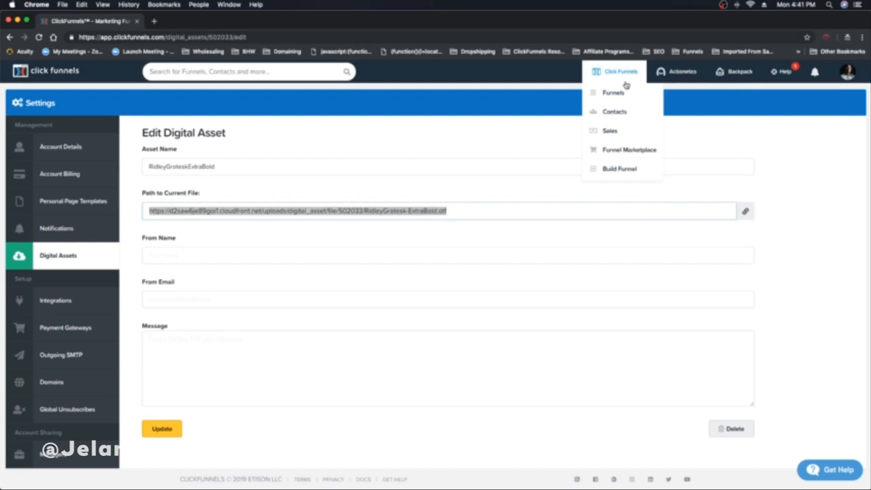
# Open the Order step of the PP Plus Test funnel in the TEST group for editing.
pyautogui.click(613, 93)
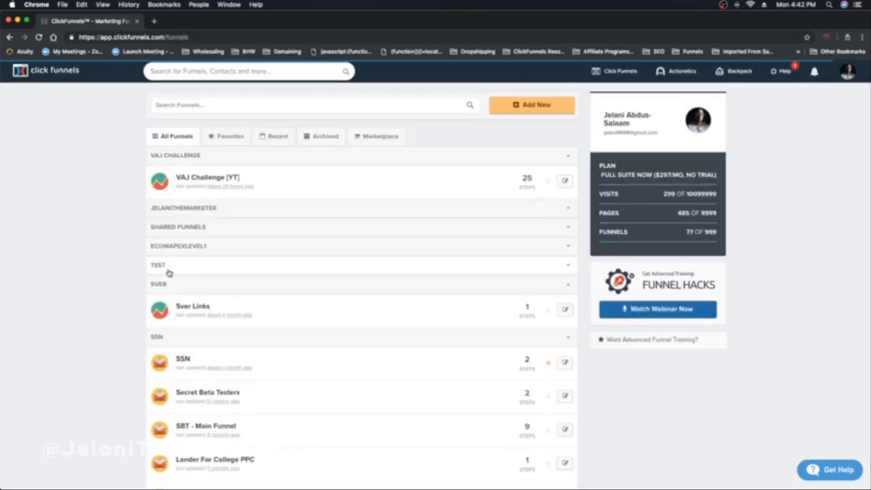
pyautogui.click(157, 265)
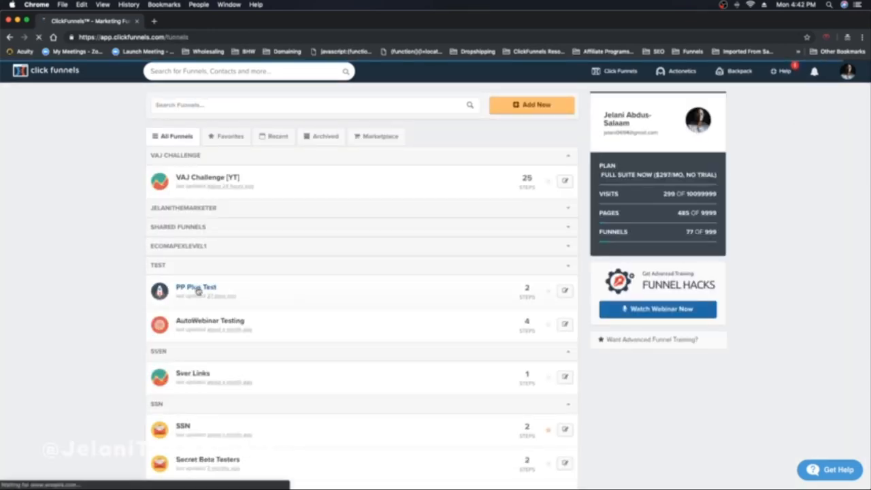
pyautogui.click(196, 287)
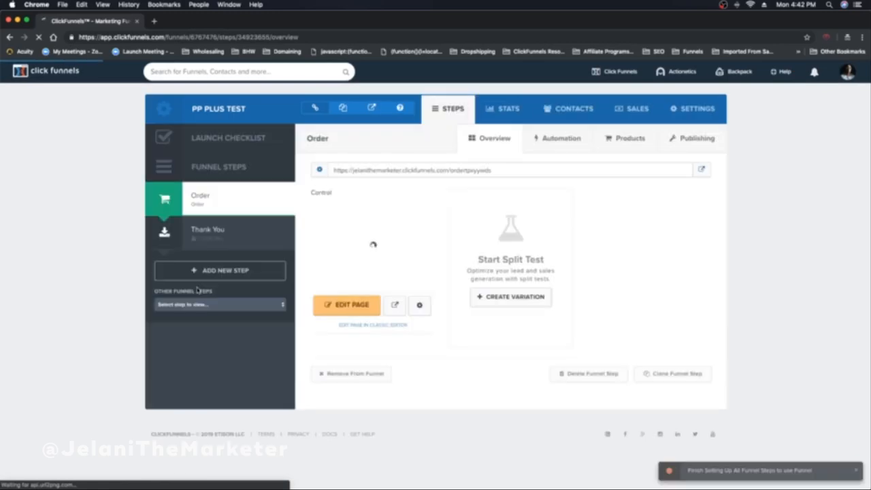
pyautogui.click(347, 305)
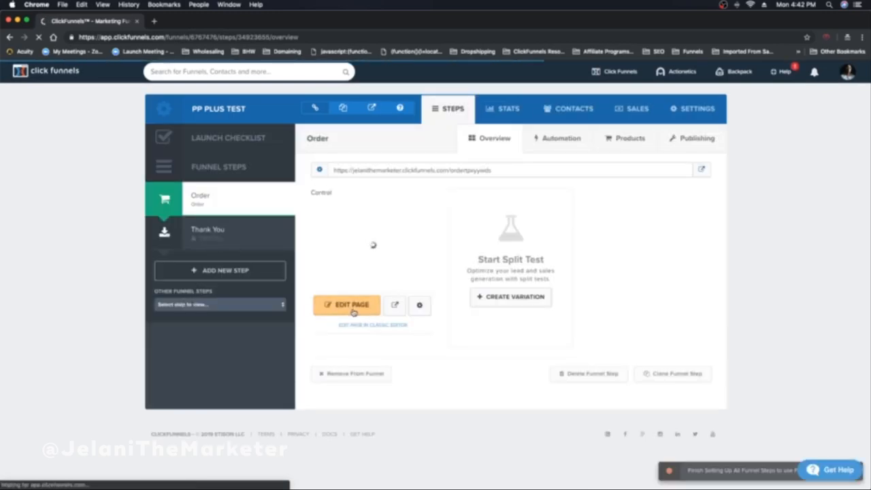
pyautogui.click(347, 304)
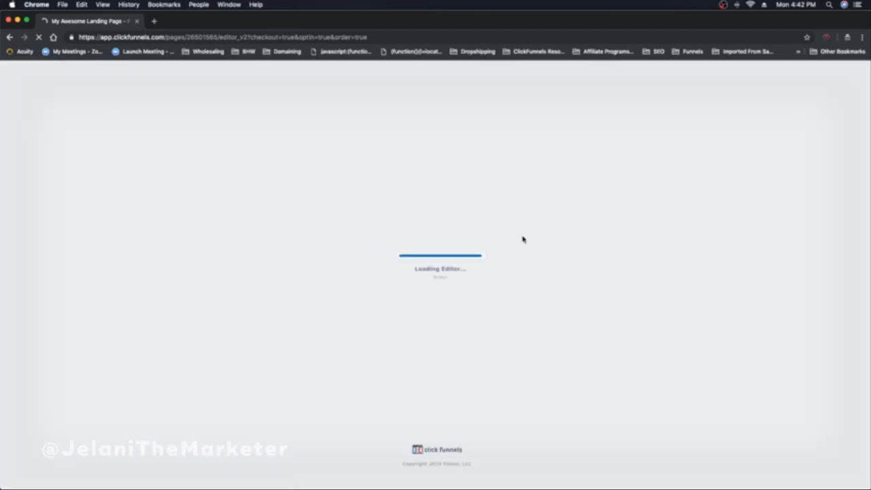
pyautogui.moveTo(475, 250)
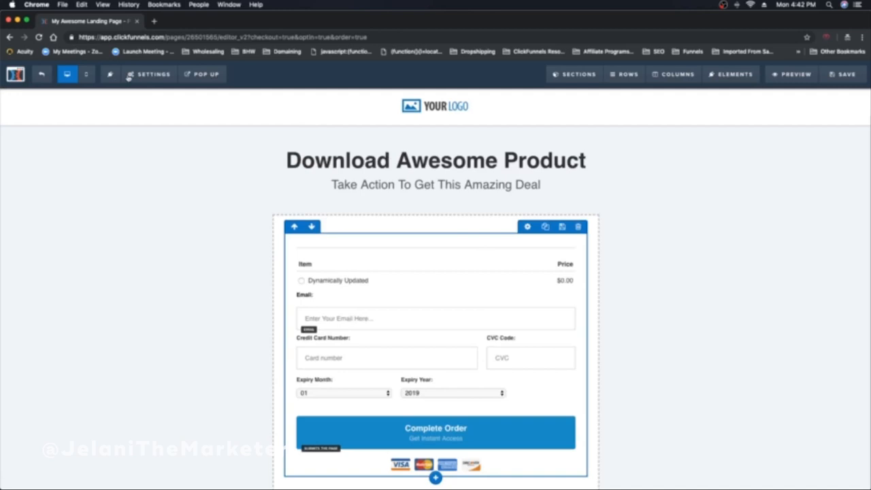
# Open Settings > Custom CSS in the loaded page editor.
pyautogui.click(149, 74)
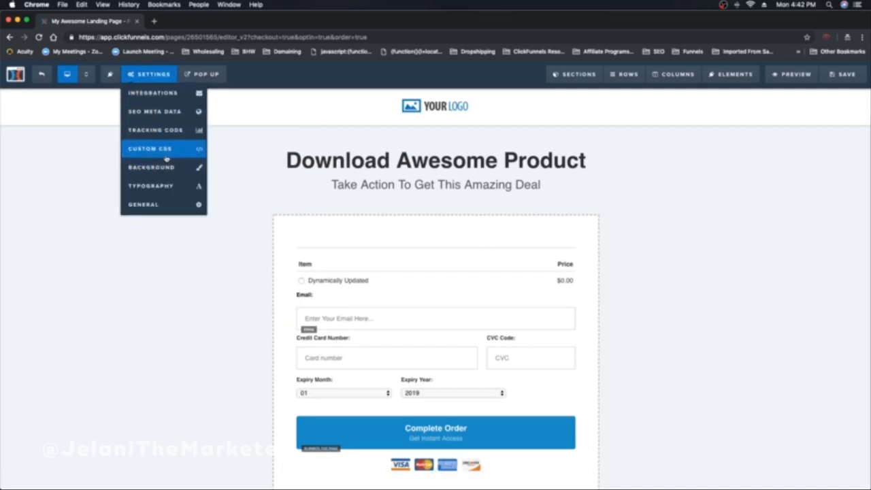
pyautogui.click(149, 149)
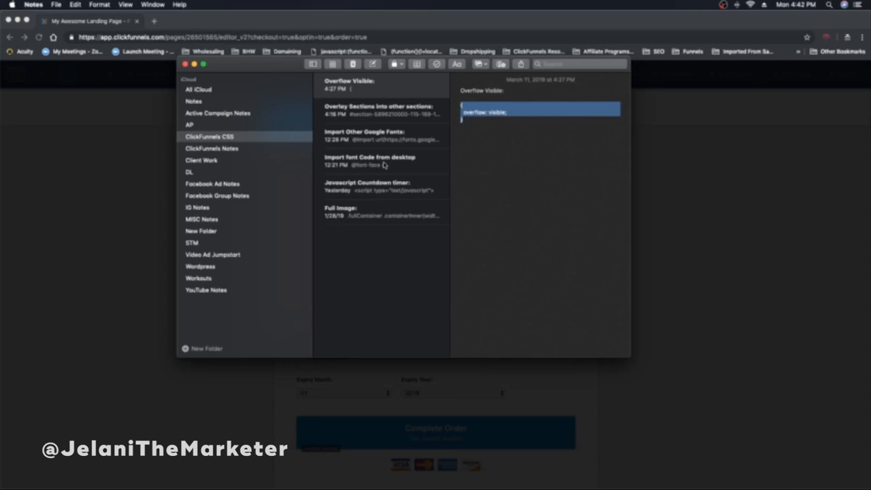
# Open the 'Import font Code from desktop' note in the ClickFunnels CSS folder.
pyautogui.click(370, 161)
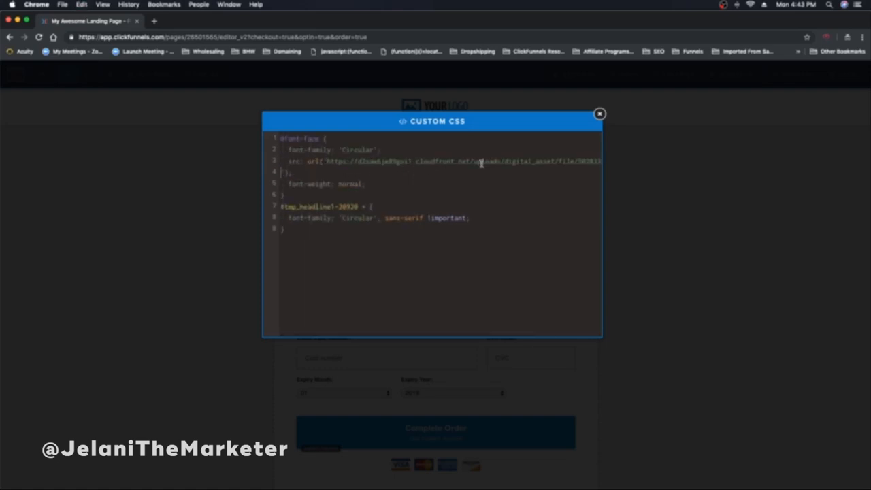
pyautogui.doubleClick(483, 161)
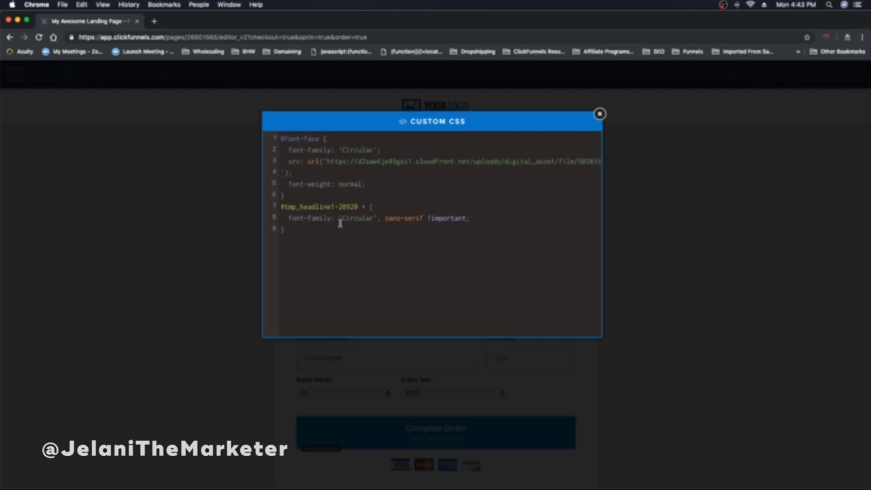
pyautogui.click(599, 114)
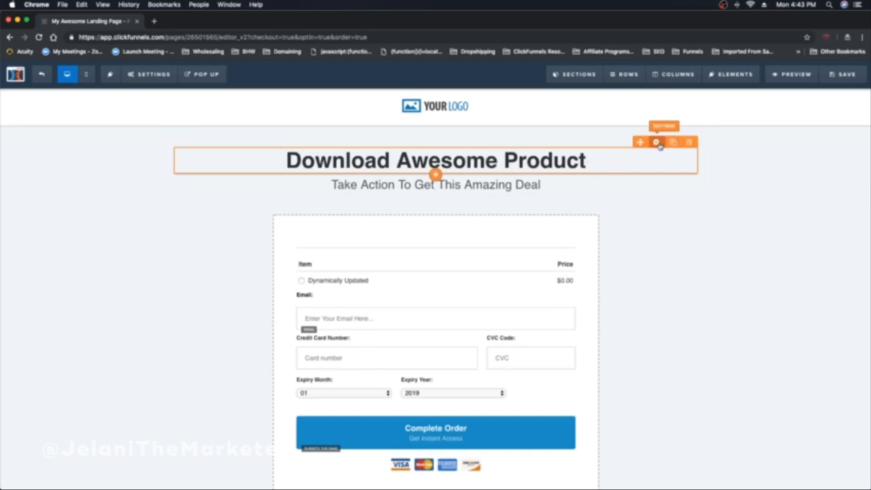
pyautogui.click(656, 142)
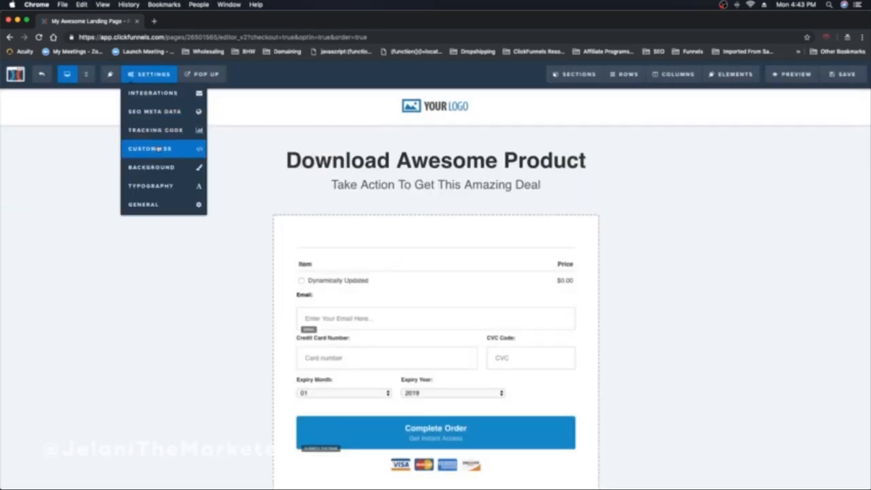
# Change the headline rule's selector to #tmp_headline1-98684 in Custom CSS and close it.
pyautogui.click(150, 149)
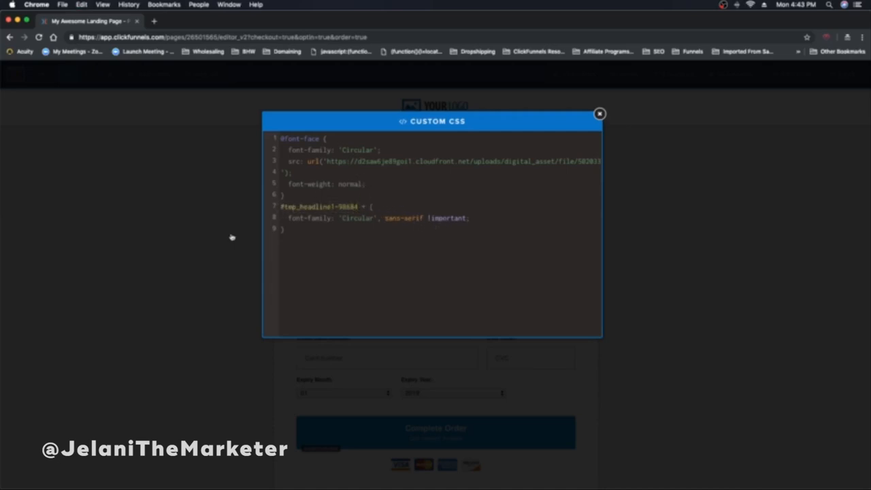
pyautogui.click(599, 114)
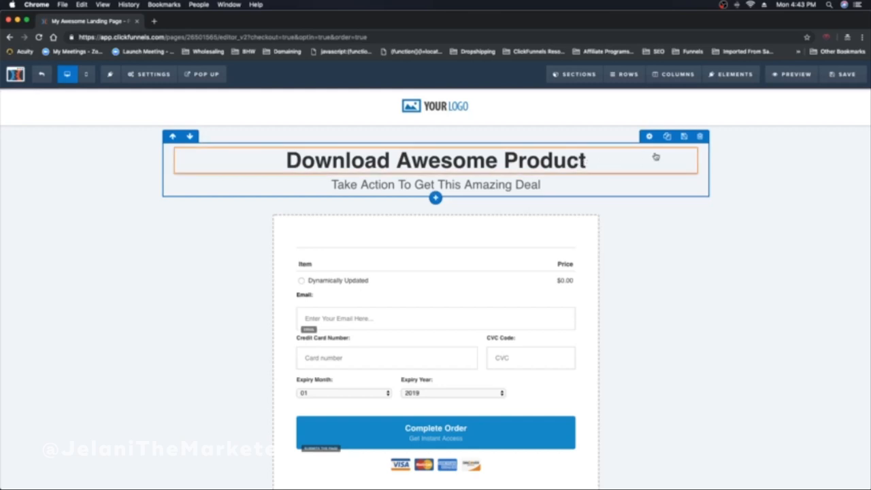
pyautogui.click(149, 74)
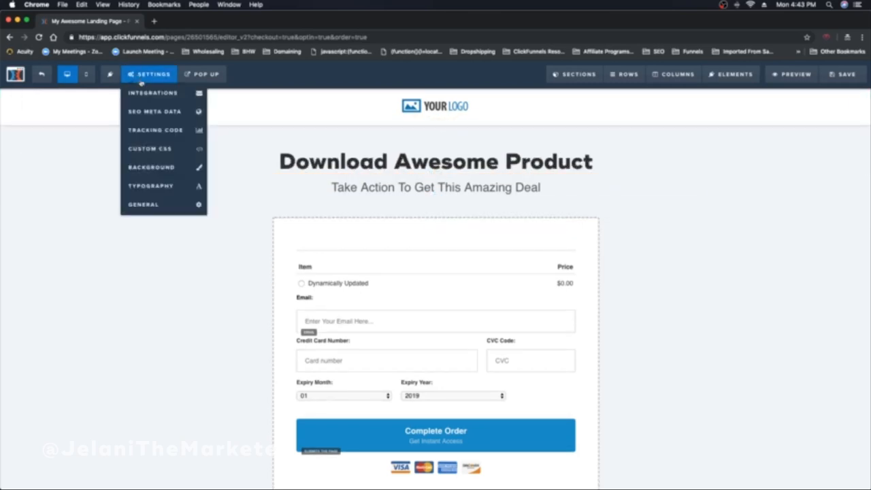
pyautogui.click(150, 148)
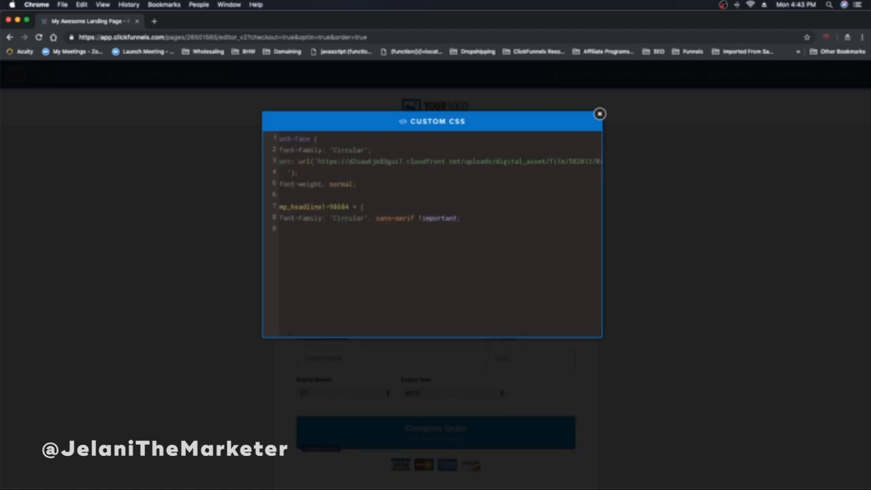
pyautogui.click(599, 114)
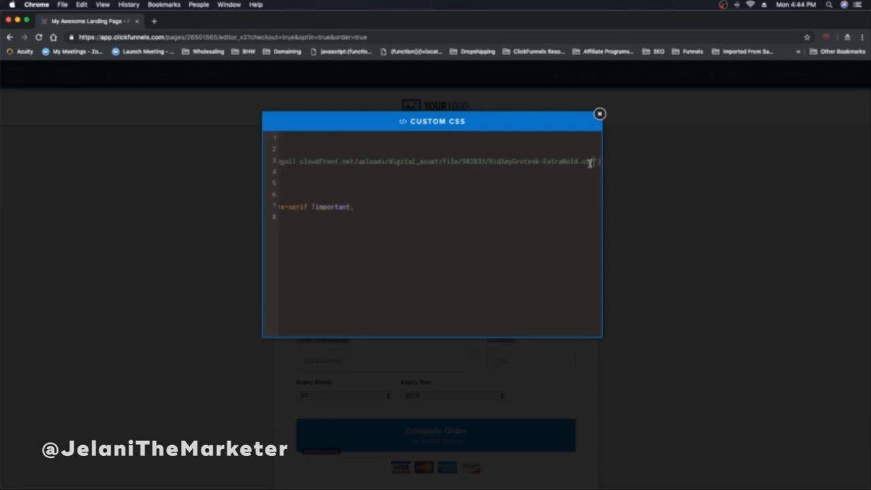
pyautogui.click(599, 113)
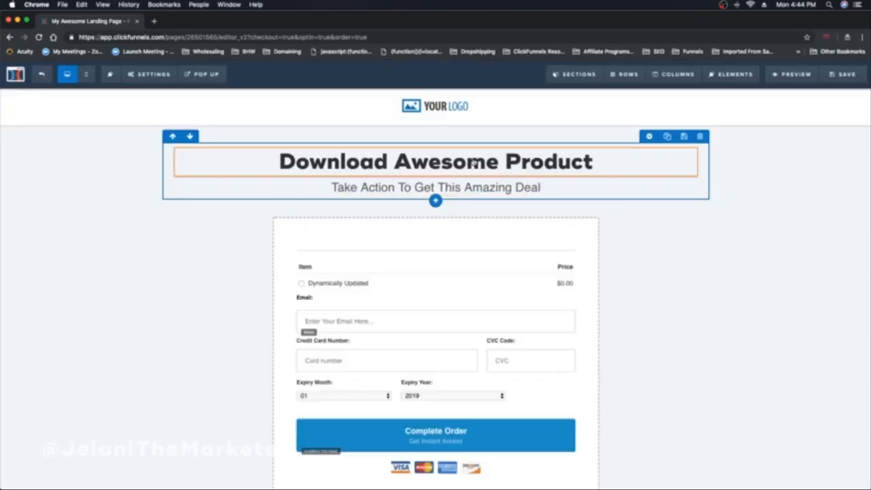
# Inspect the section and subheadline, then reopen the page Settings list.
pyautogui.click(435, 161)
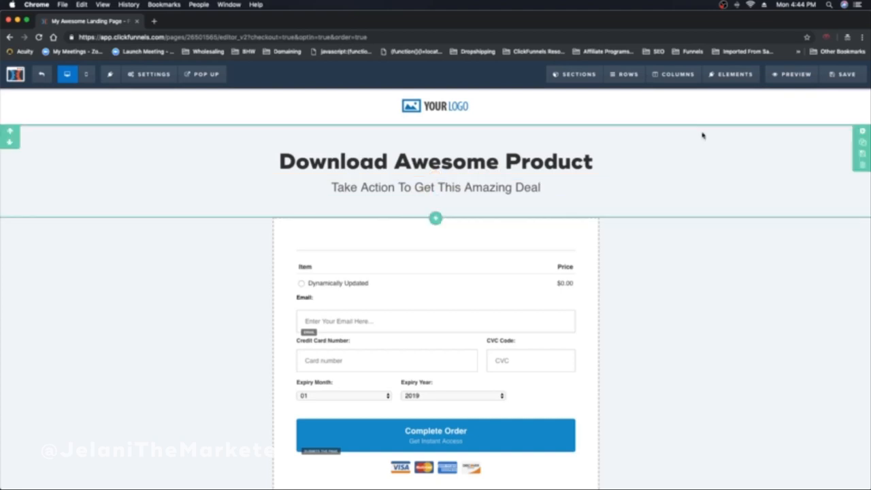
pyautogui.click(435, 161)
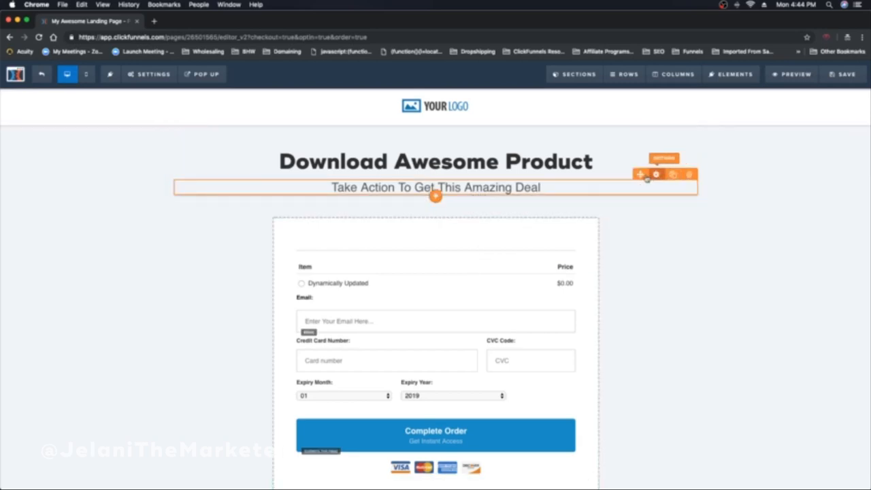
pyautogui.click(148, 74)
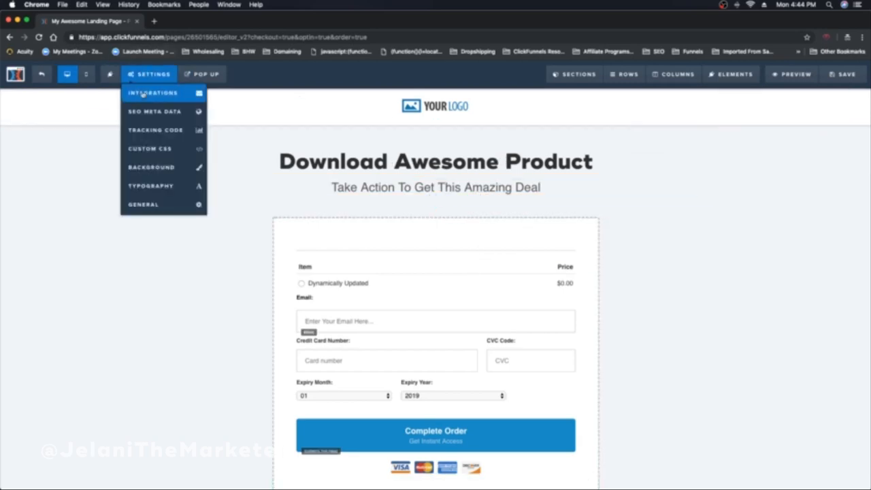
pyautogui.click(149, 148)
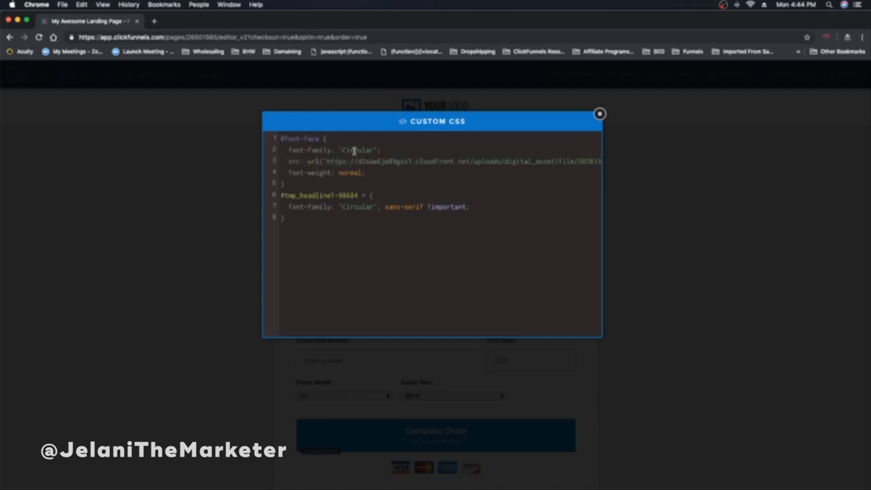
pyautogui.doubleClick(357, 149)
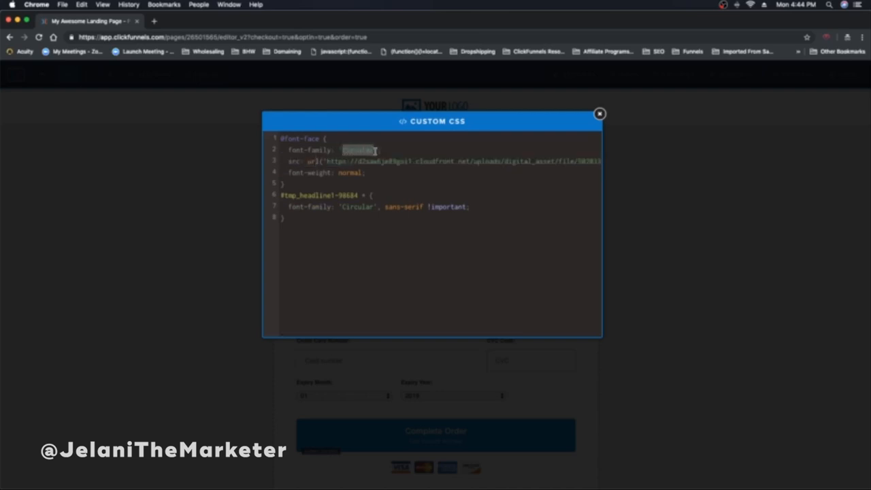
pyautogui.doubleClick(357, 150)
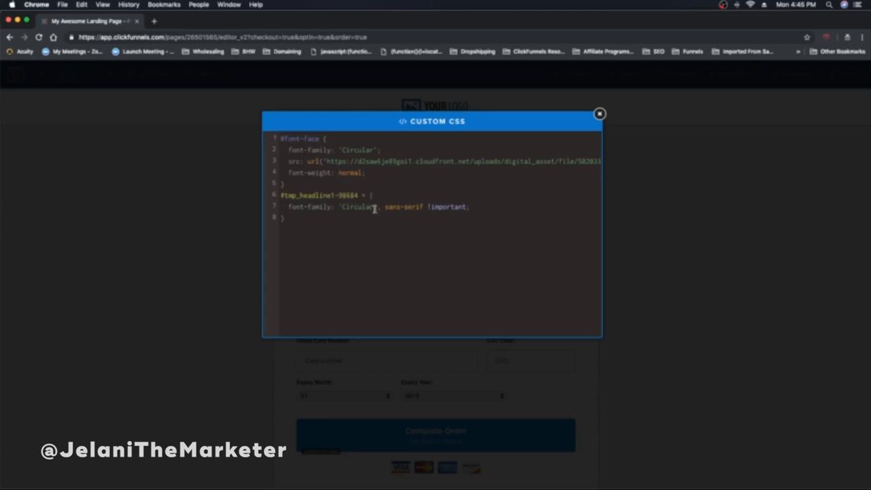
pyautogui.click(599, 113)
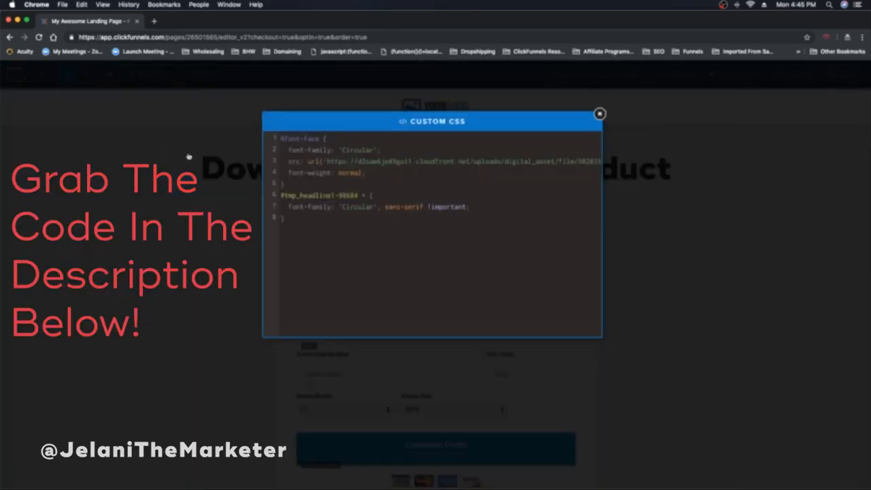
pyautogui.moveTo(638, 191)
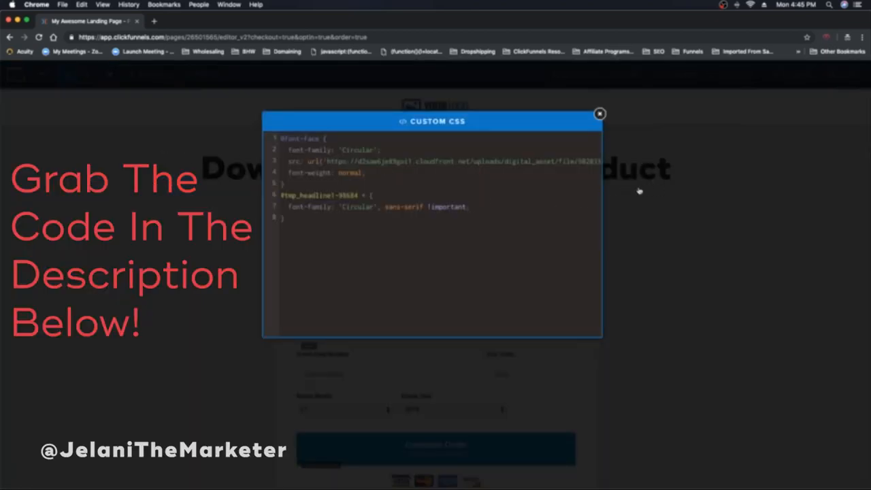
# Close the Custom CSS editor to view the headline in Circular.
pyautogui.click(600, 113)
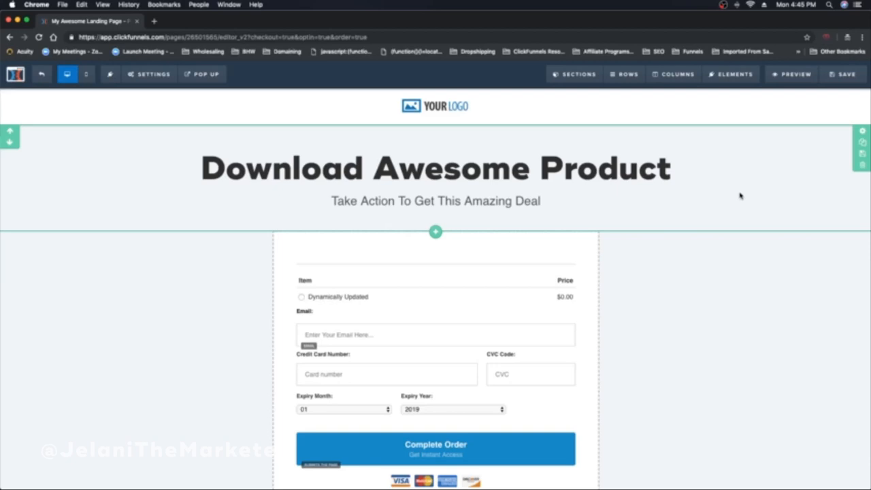
pyautogui.click(435, 168)
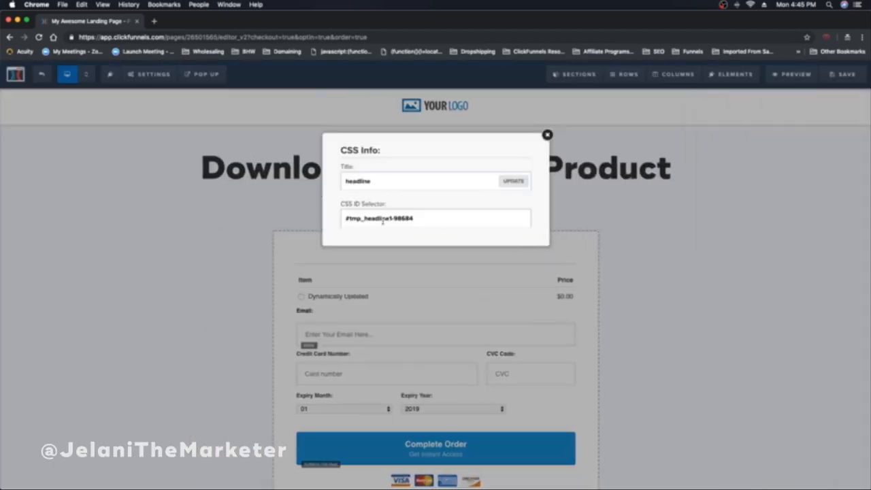
pyautogui.click(546, 134)
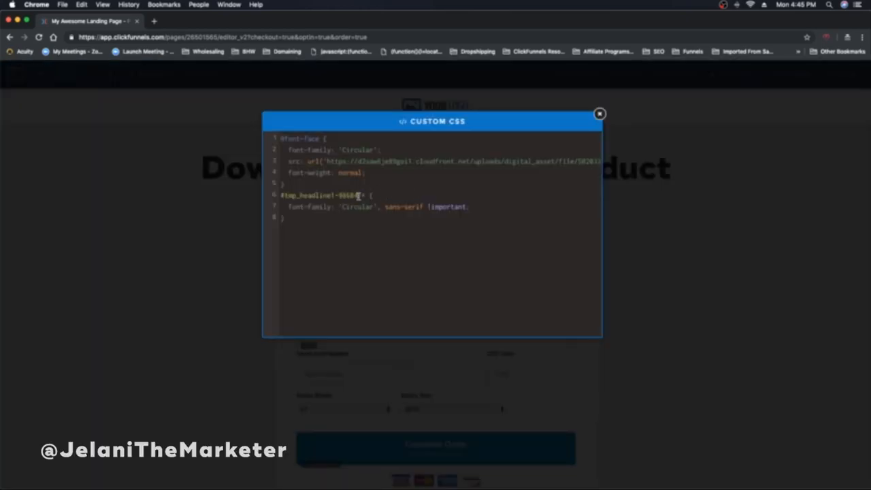
pyautogui.click(598, 114)
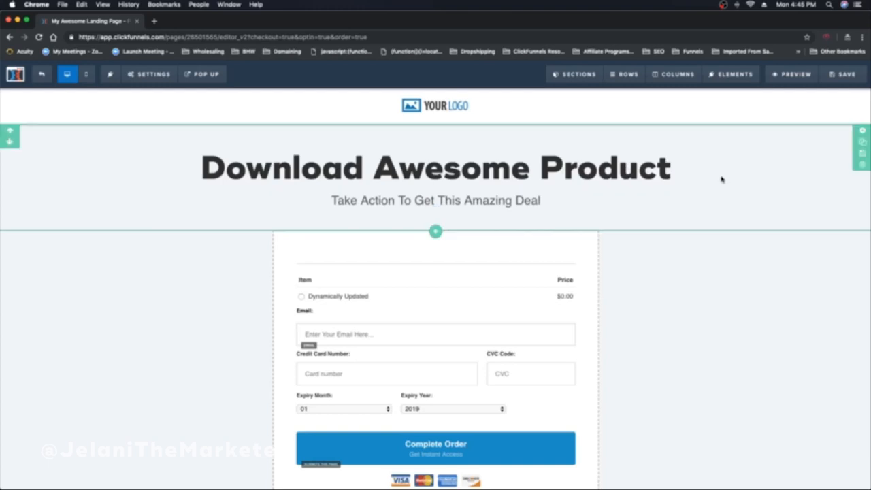